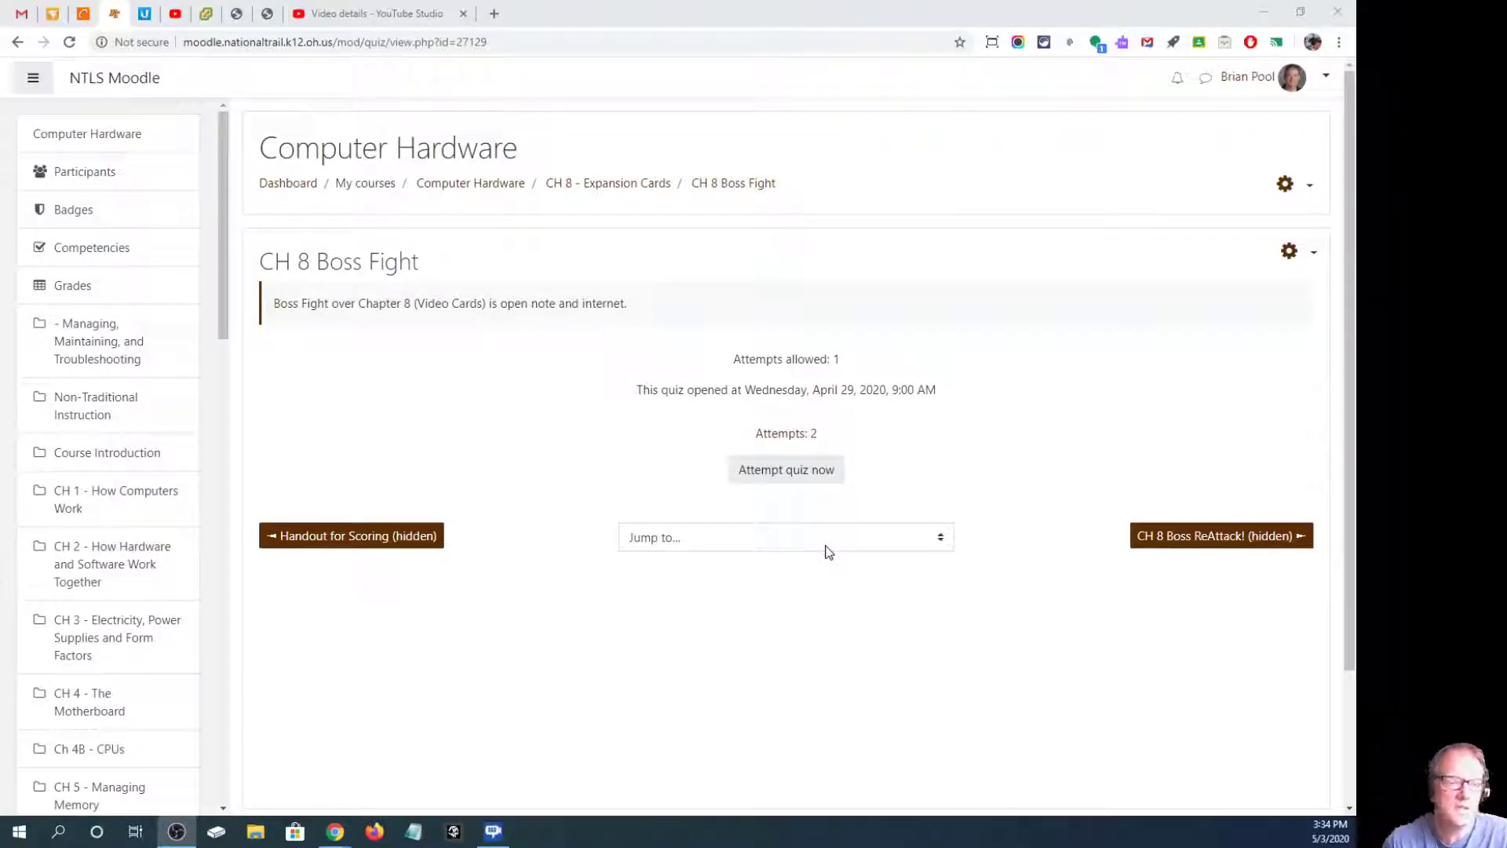
mouse_move(1231, 452)
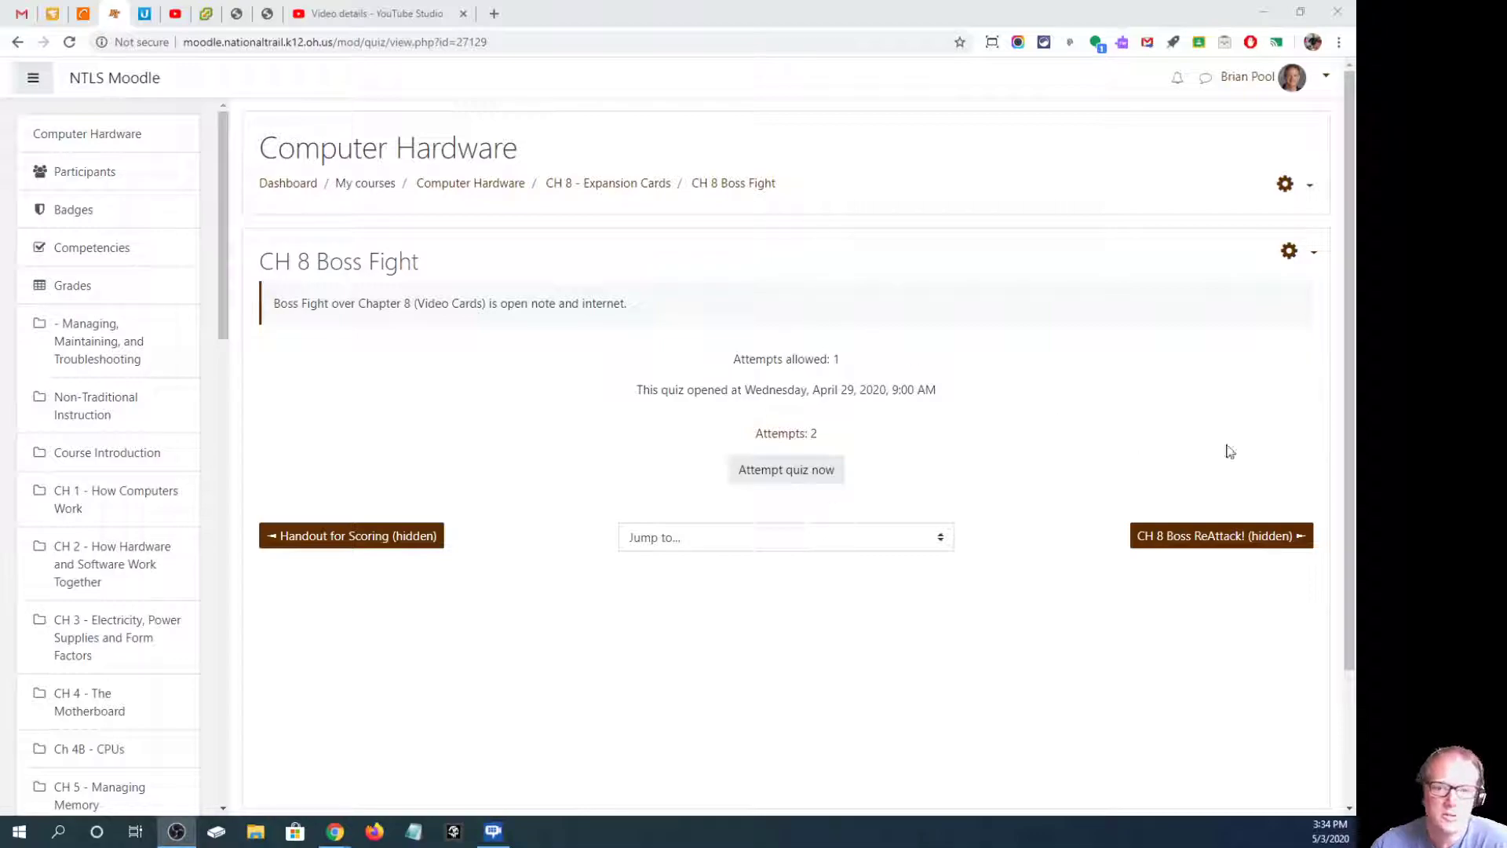
mouse_move(1310, 268)
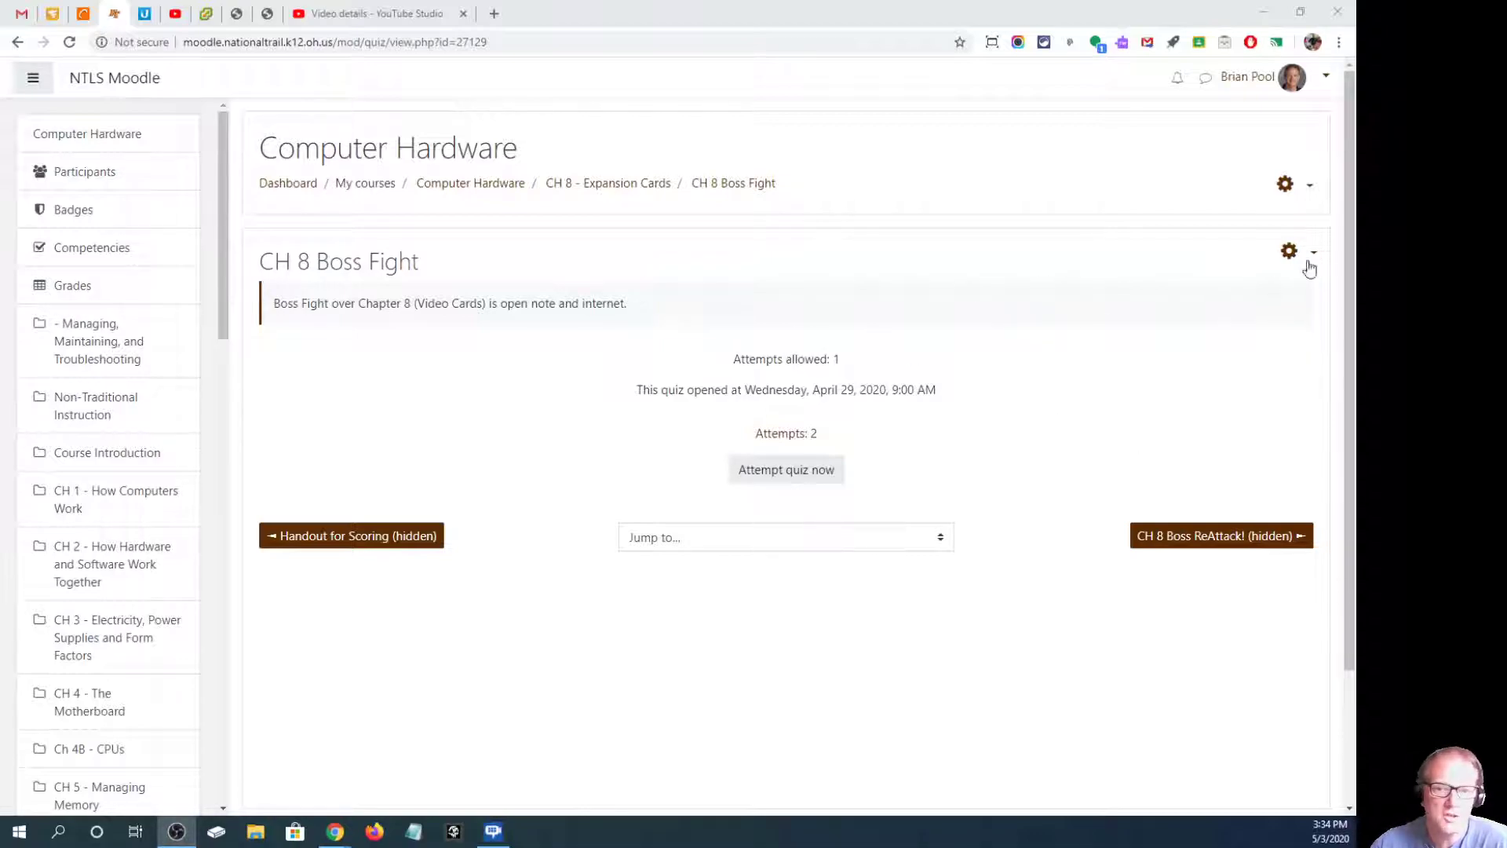
Start editing the settings of the CH 8 Boss Fight quiz from its actions menu.
click(1310, 251)
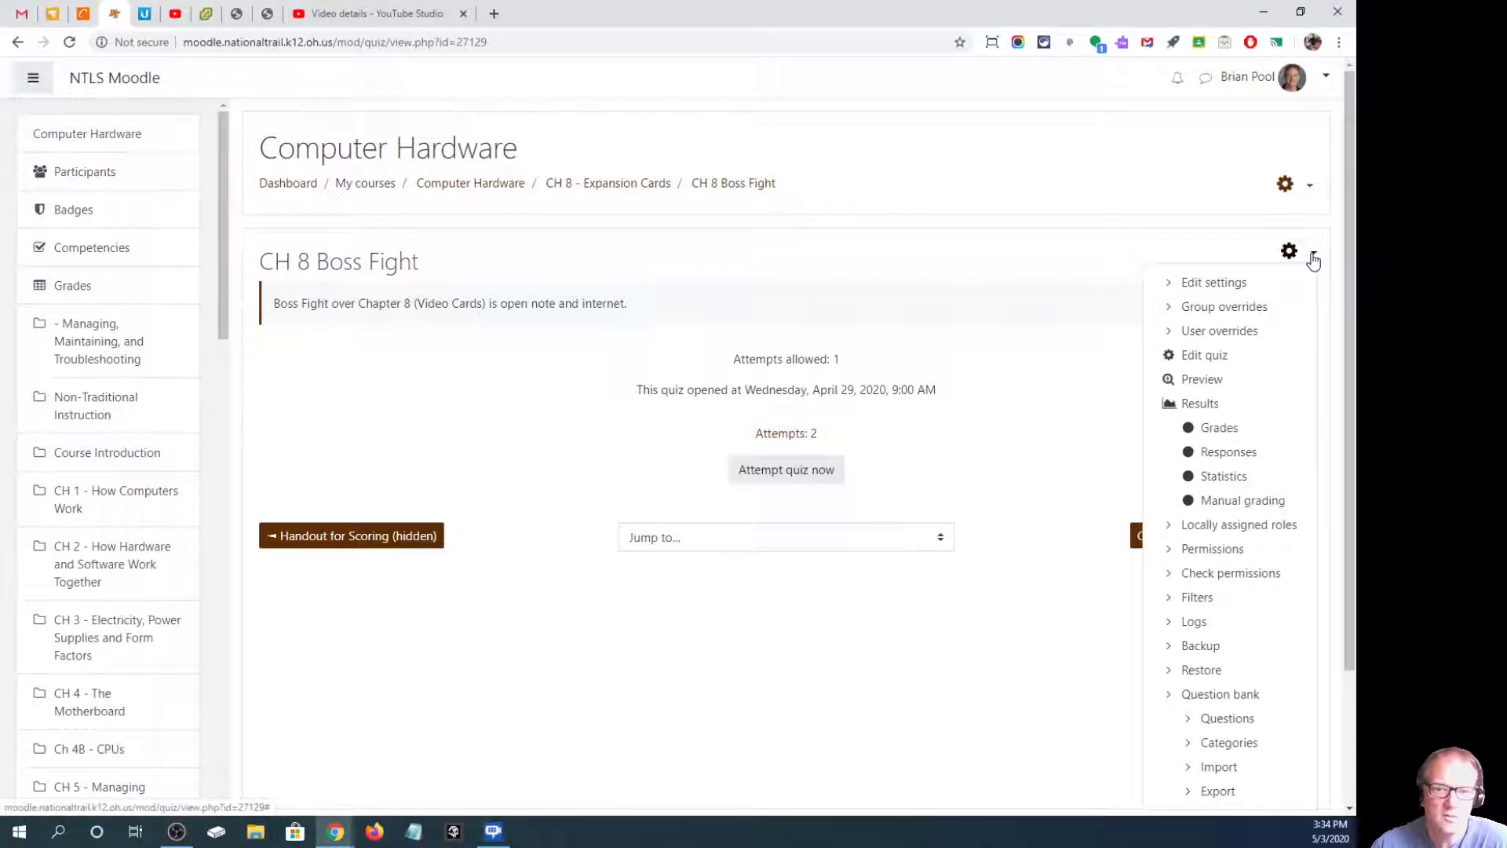
click(1214, 281)
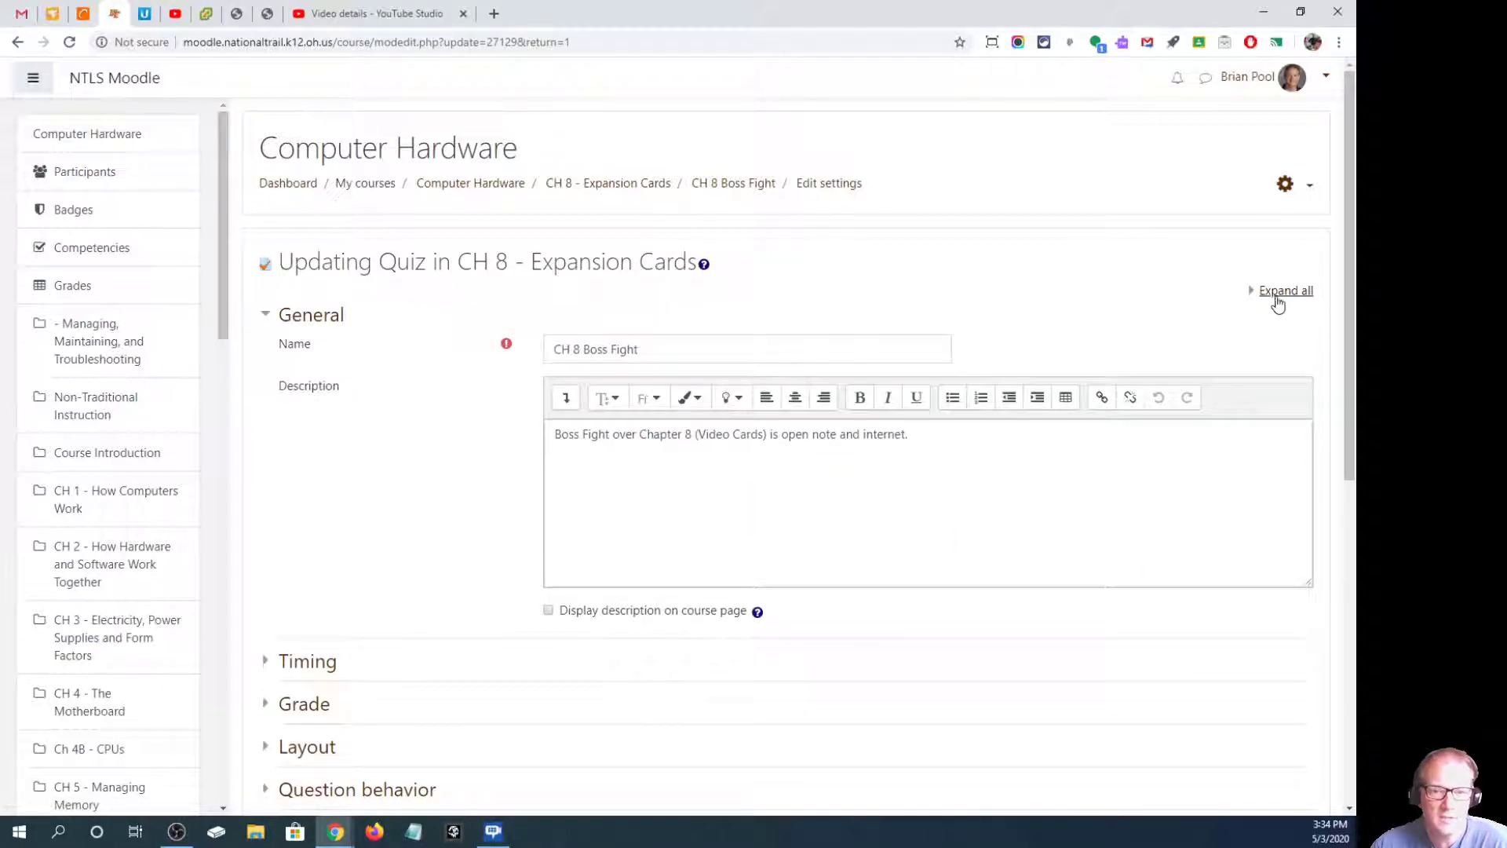
Expand all sections and enable reviewing 'The attempt' immediately after finishing, under Review options.
click(1286, 291)
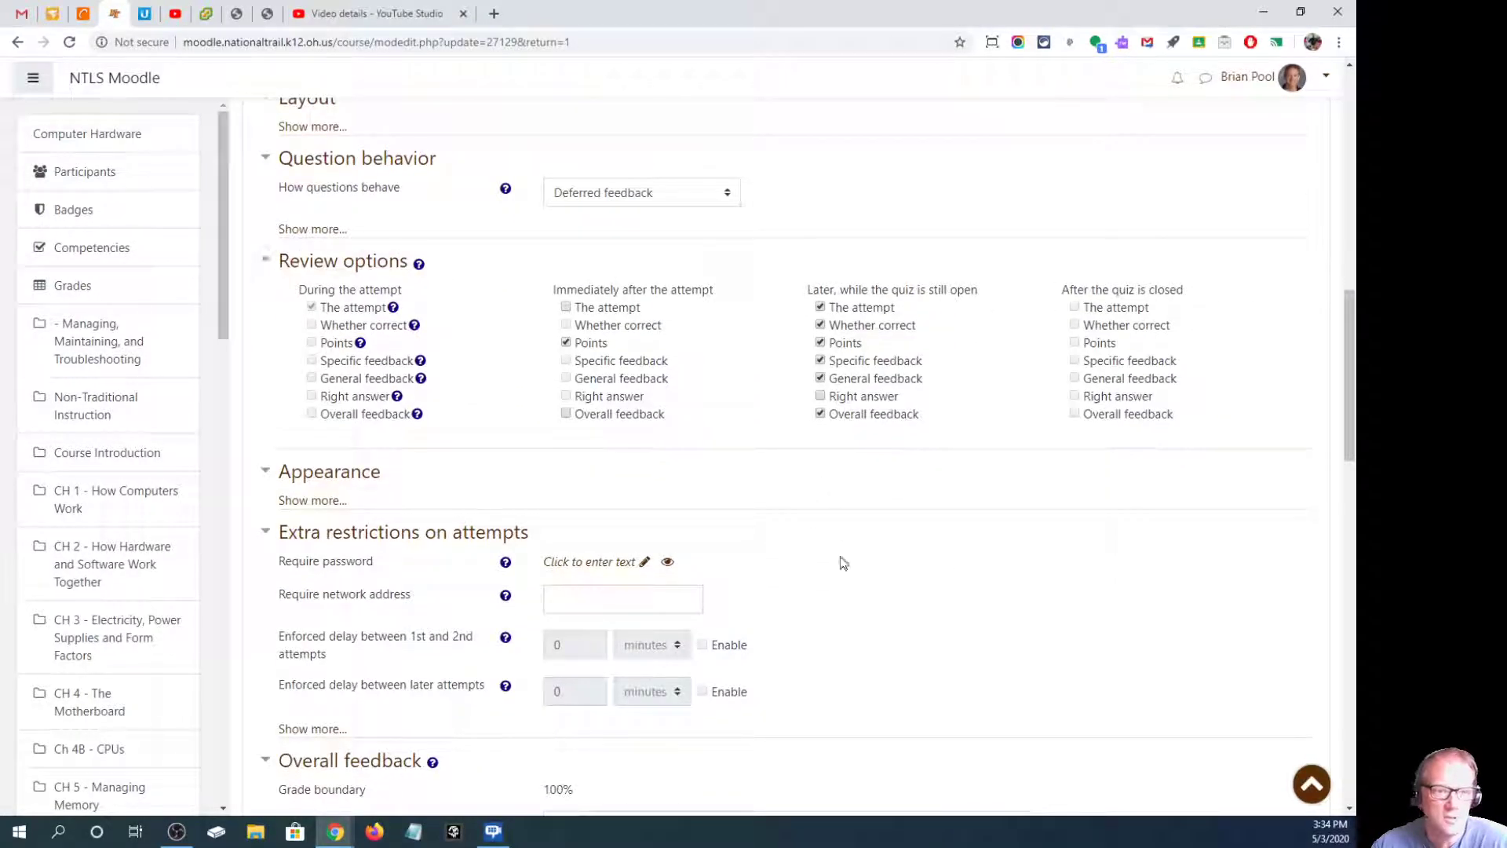
mouse_move(879, 627)
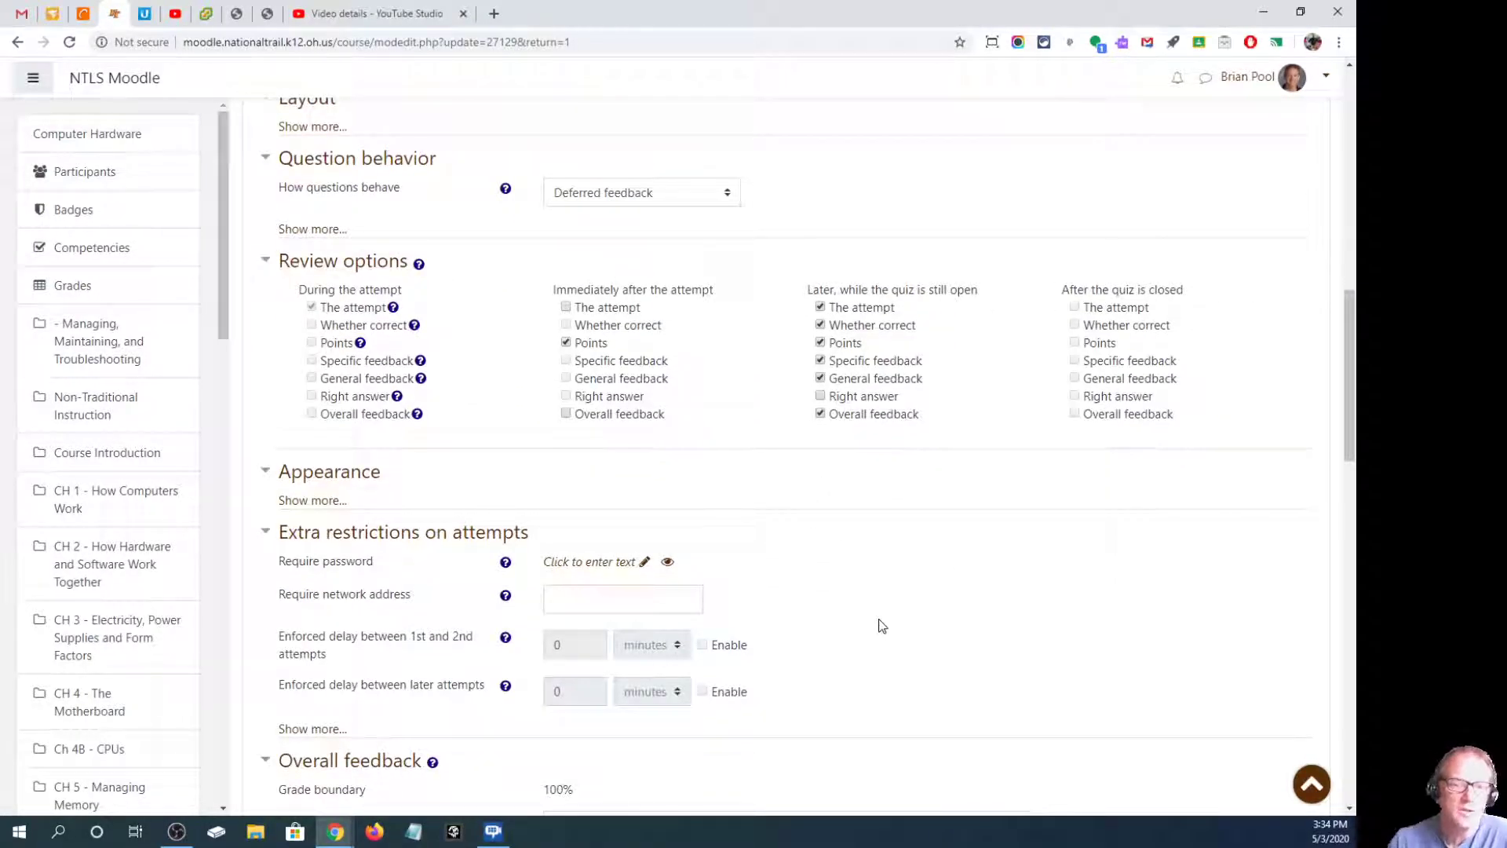
click(311, 342)
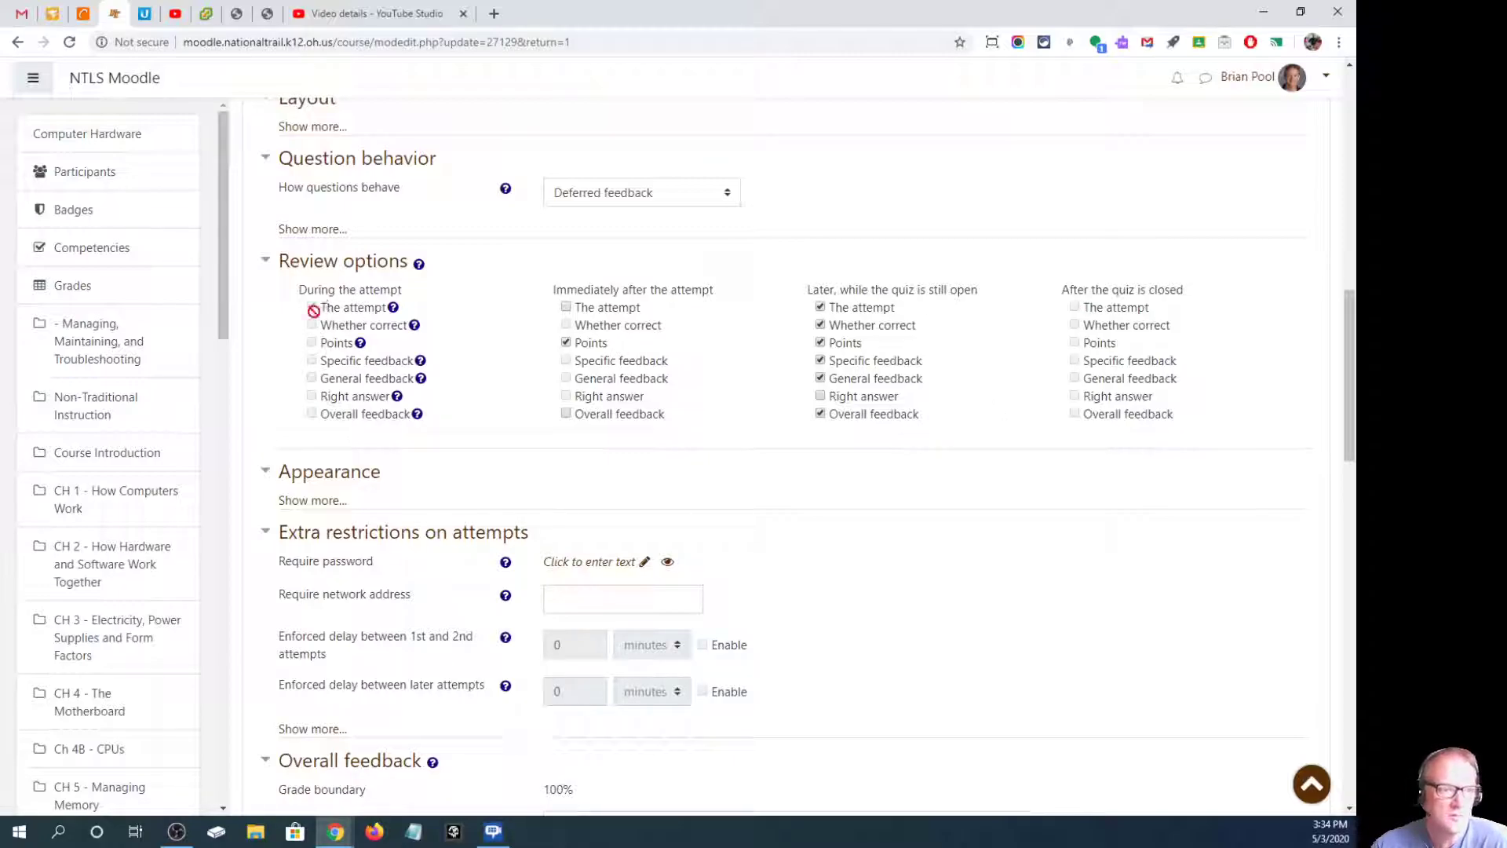
click(311, 306)
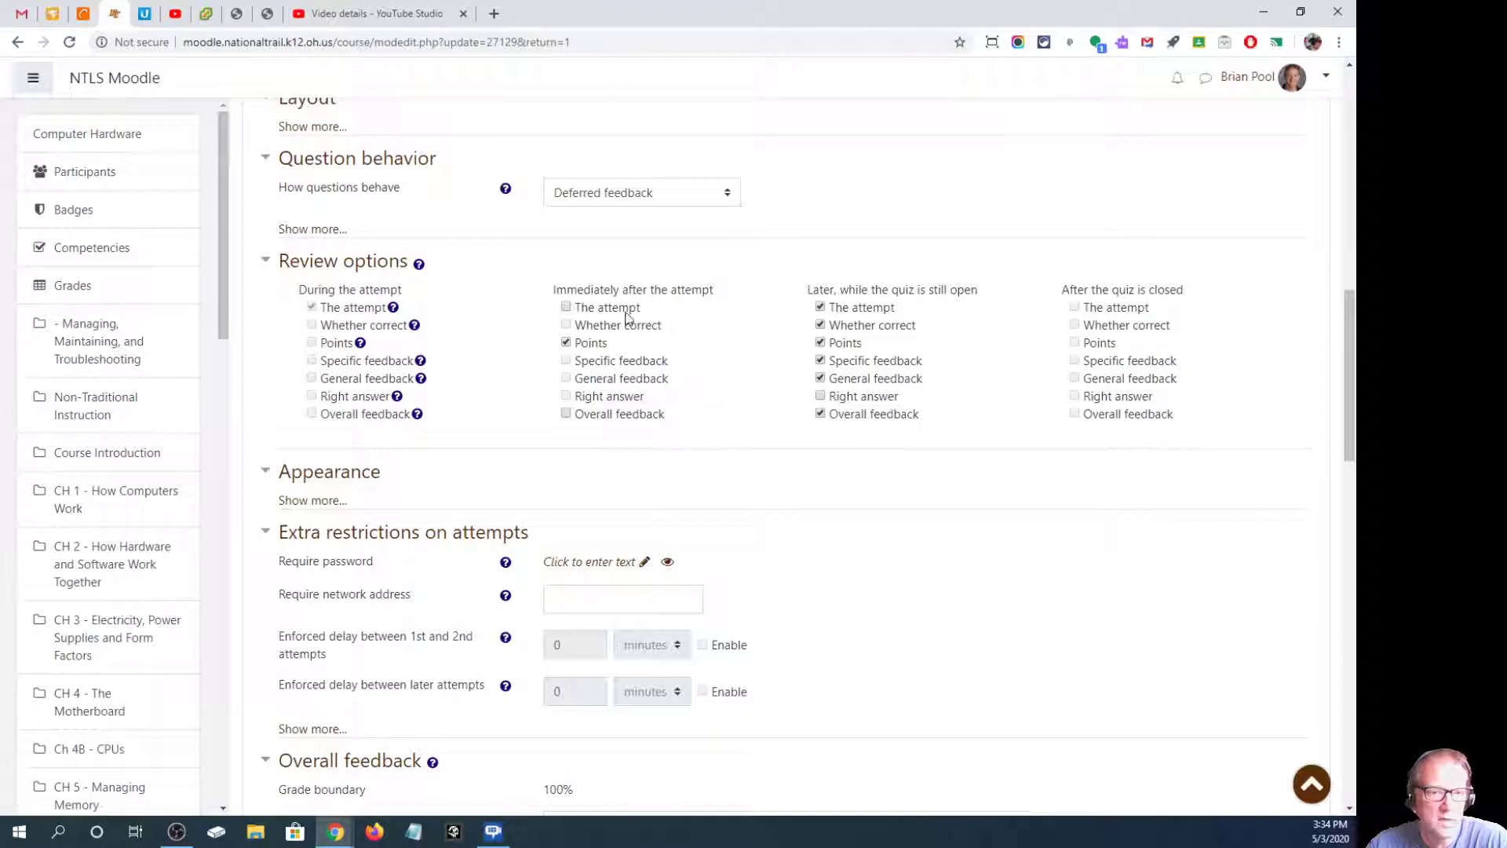
click(567, 306)
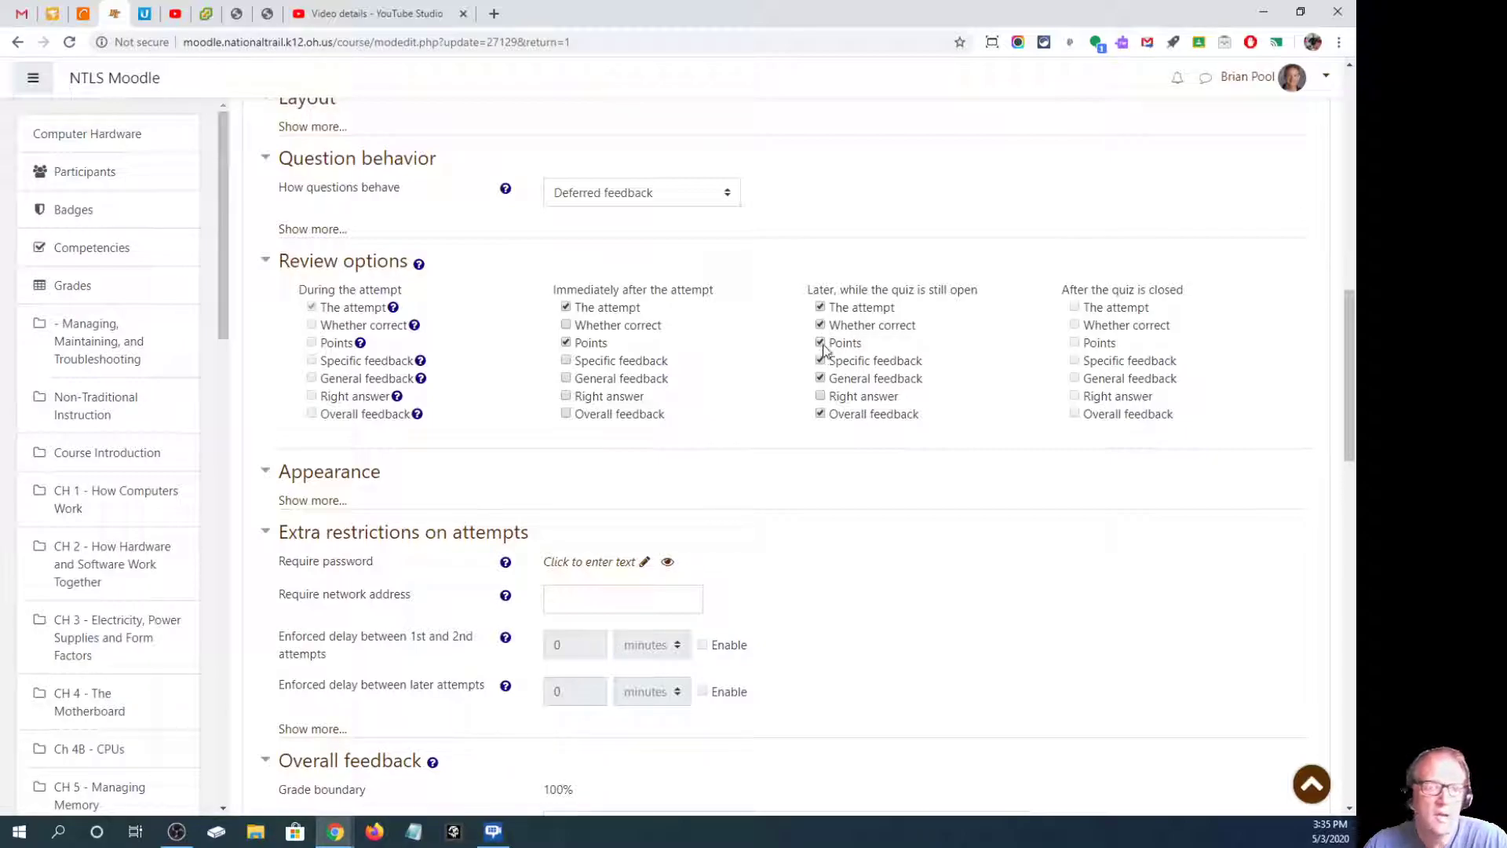
click(822, 361)
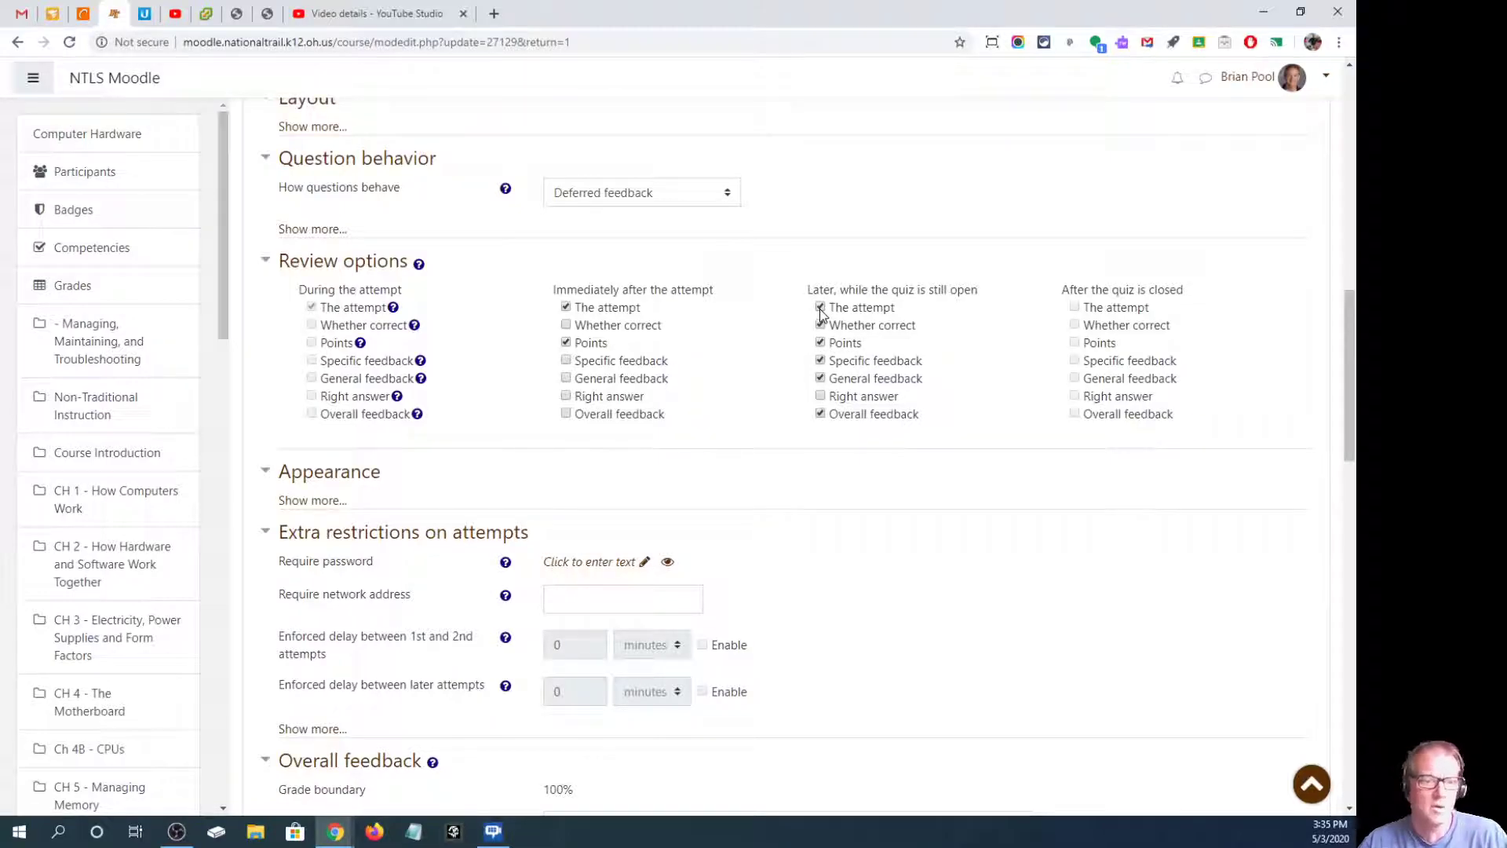
click(821, 361)
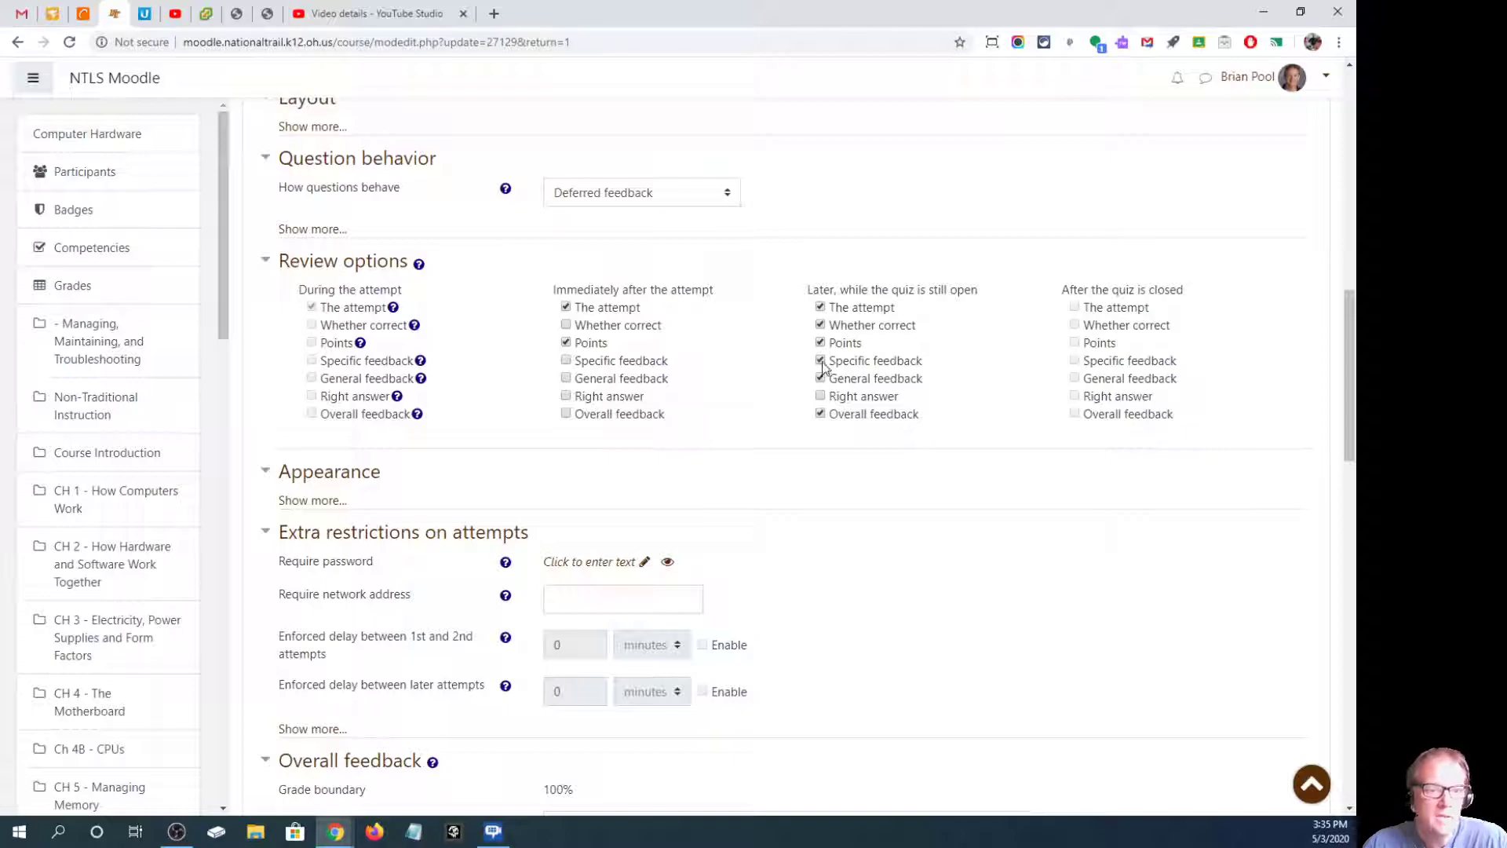
click(820, 379)
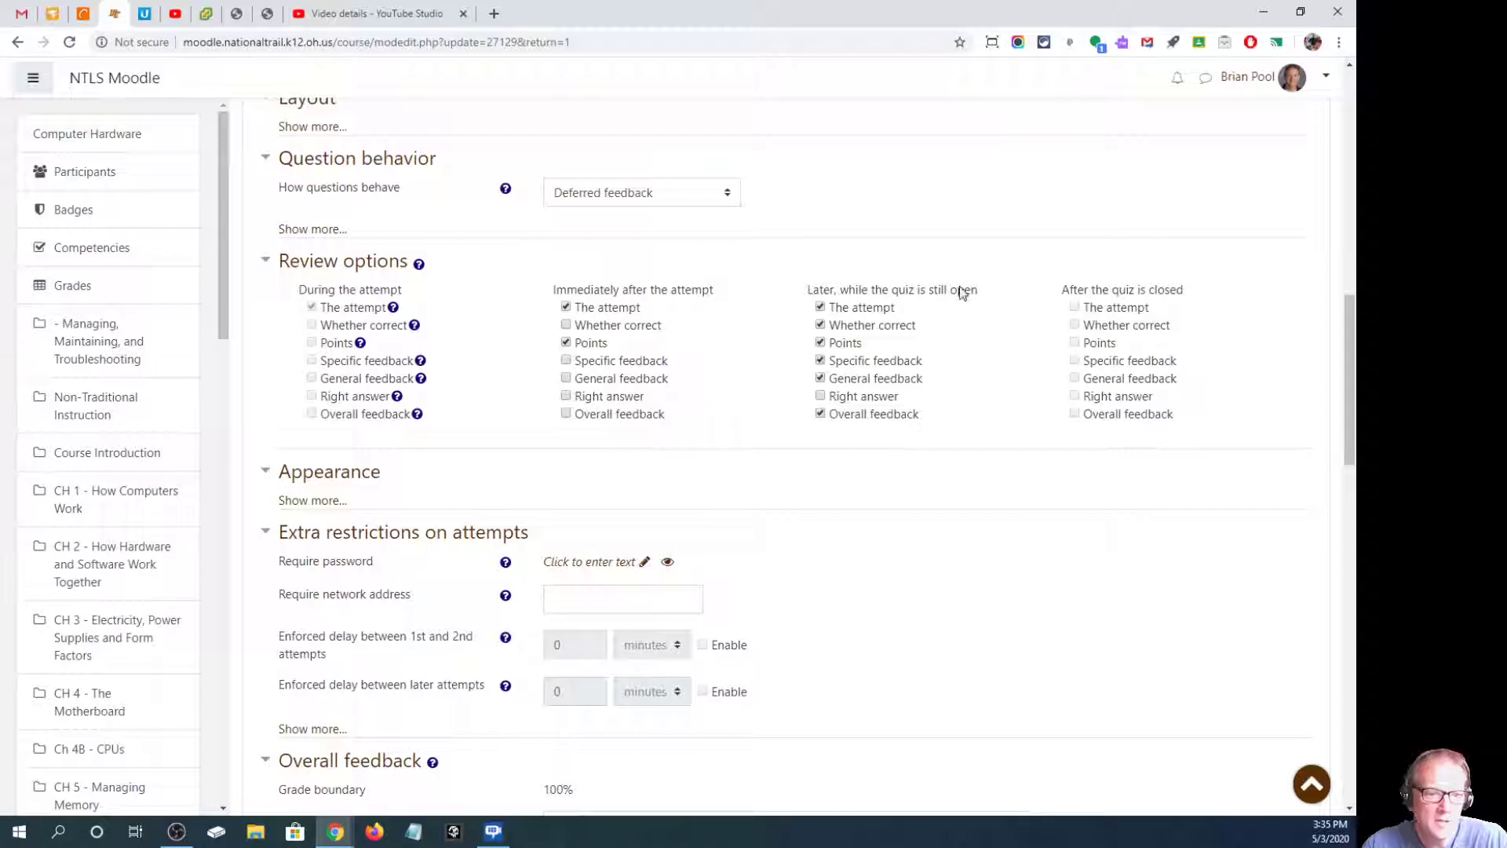
mouse_move(860, 264)
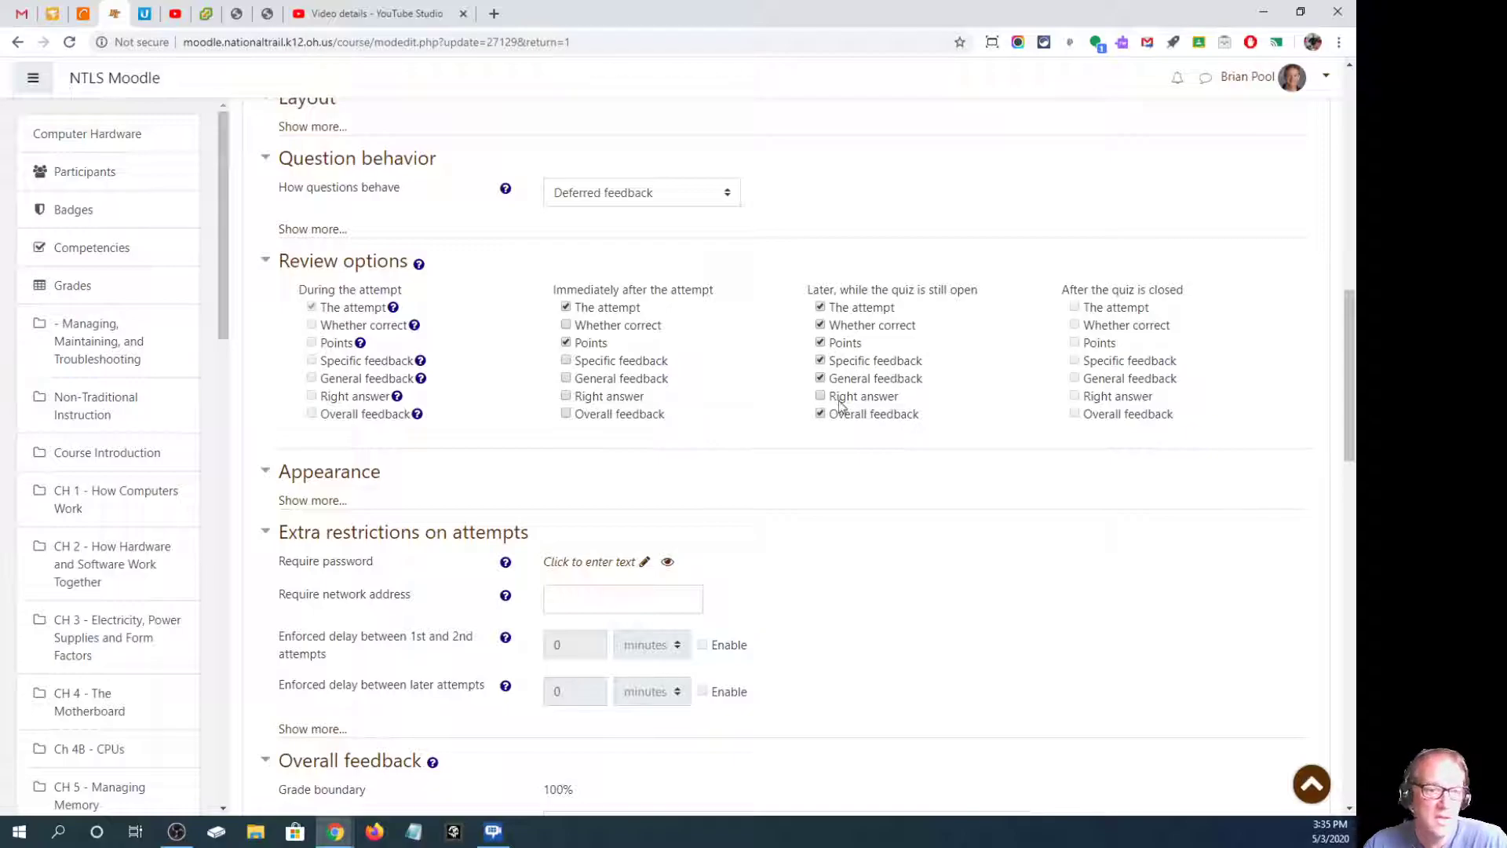
click(820, 396)
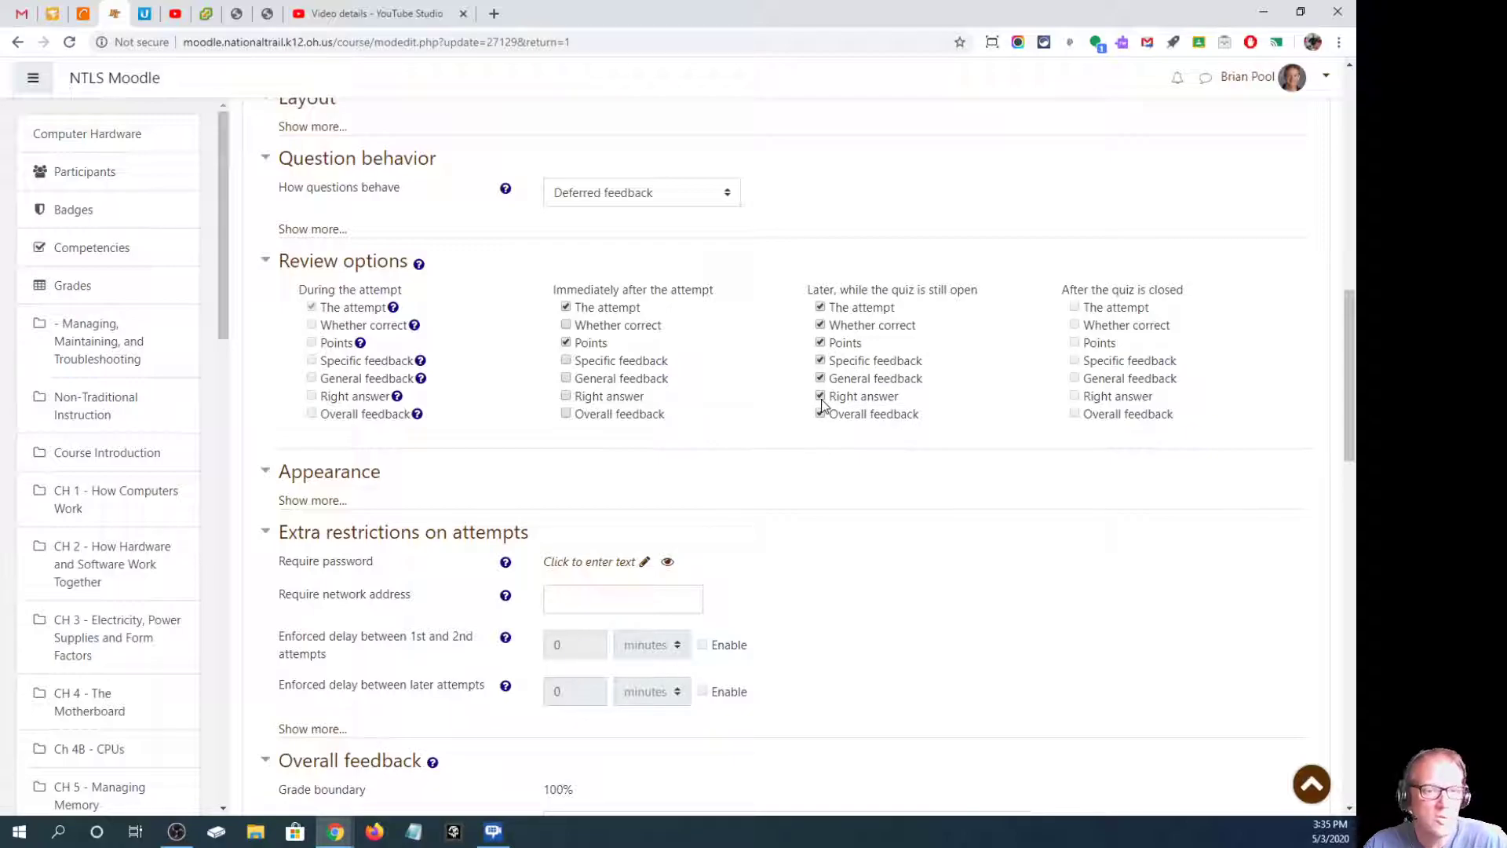
click(820, 396)
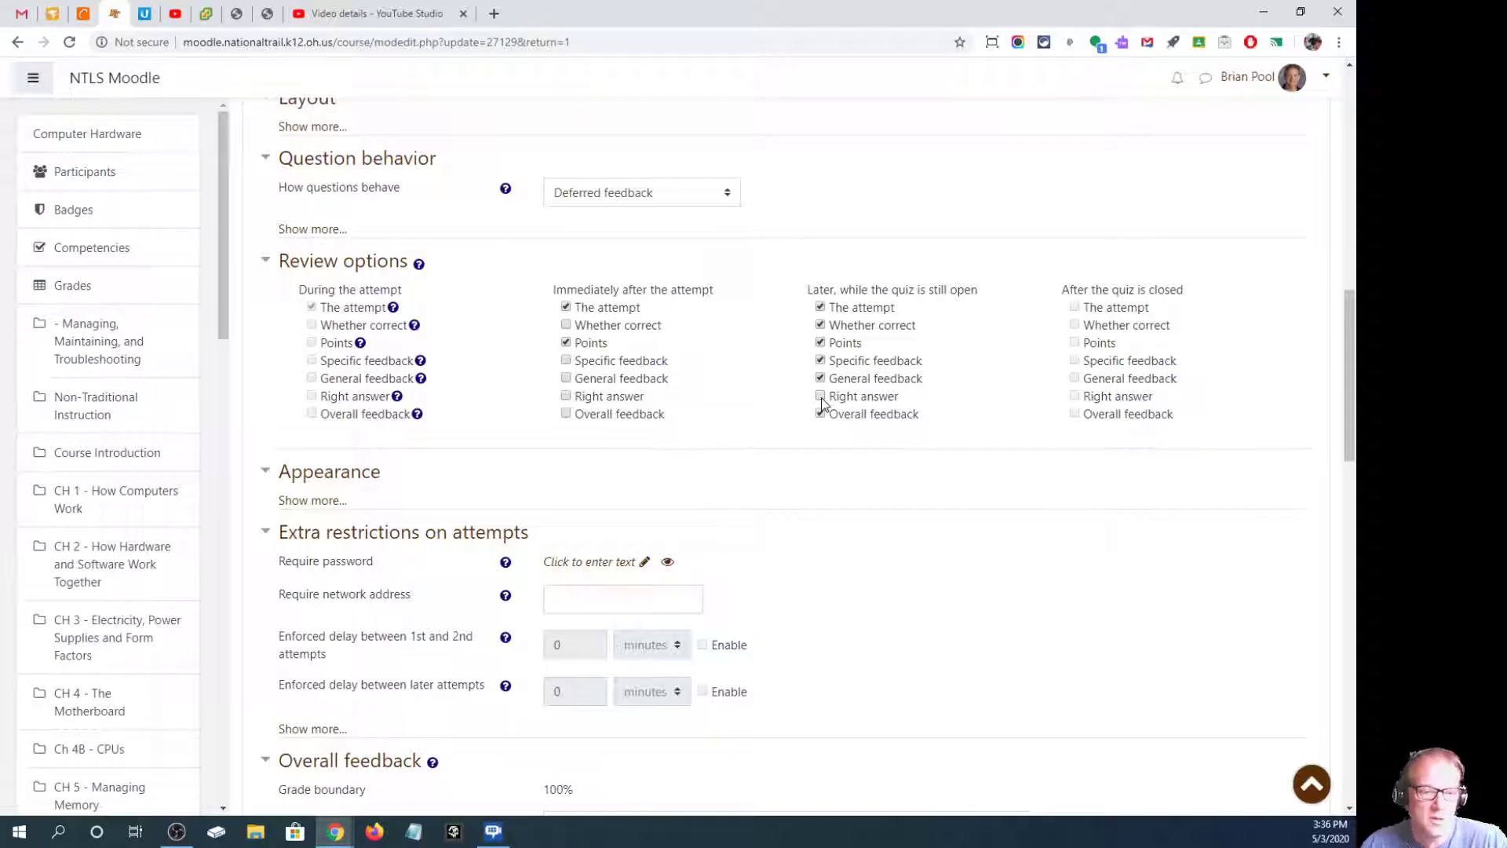
click(819, 413)
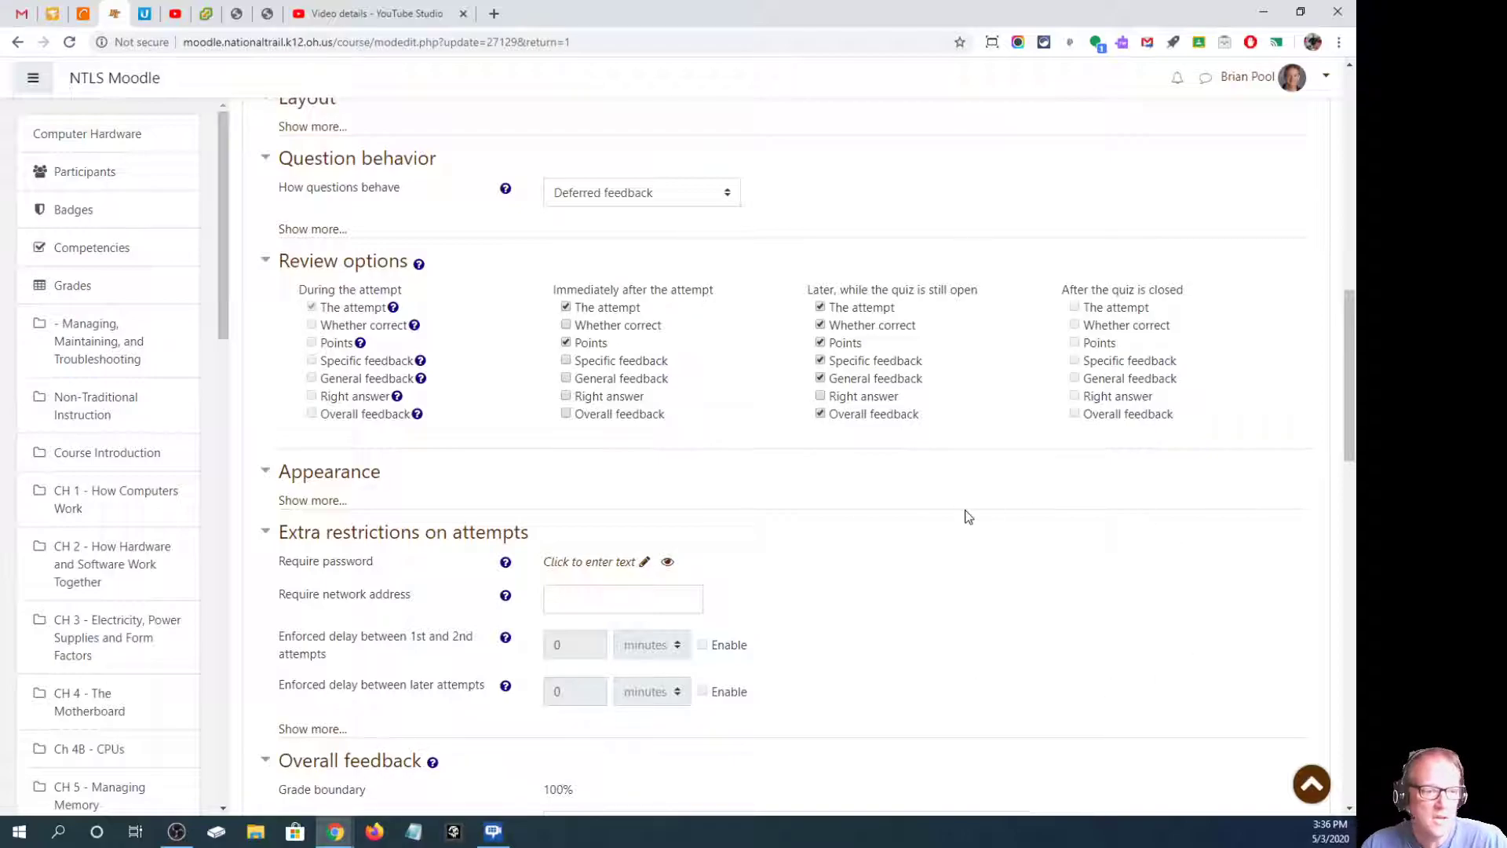
scroll(down, 3)
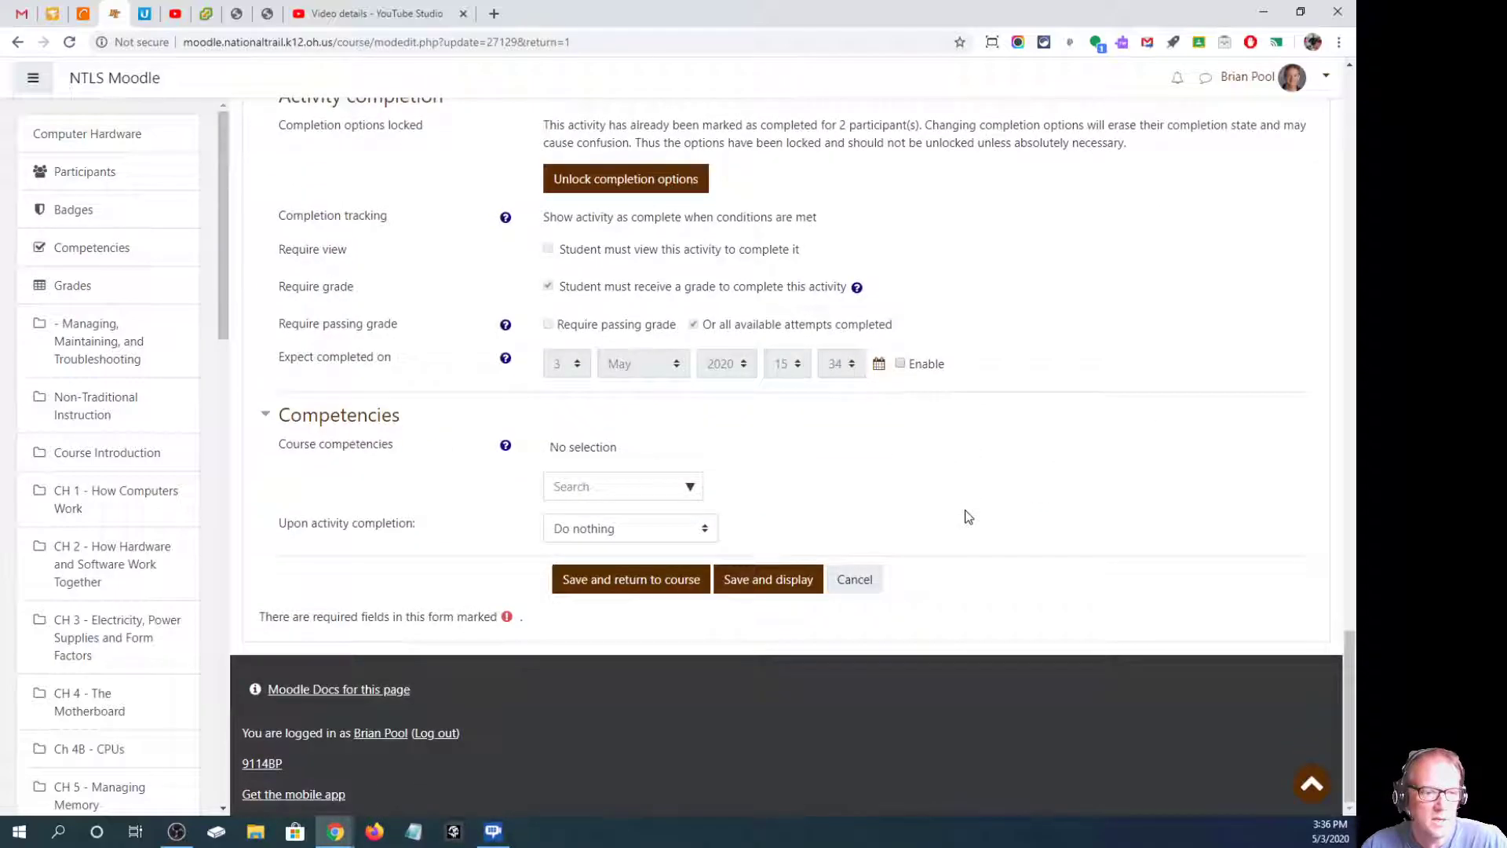